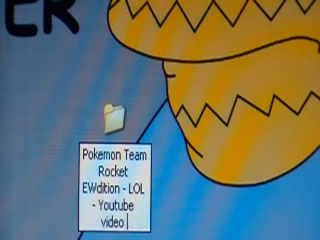
pyautogui.write('game th')
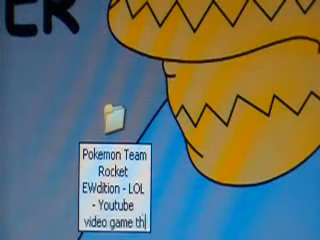